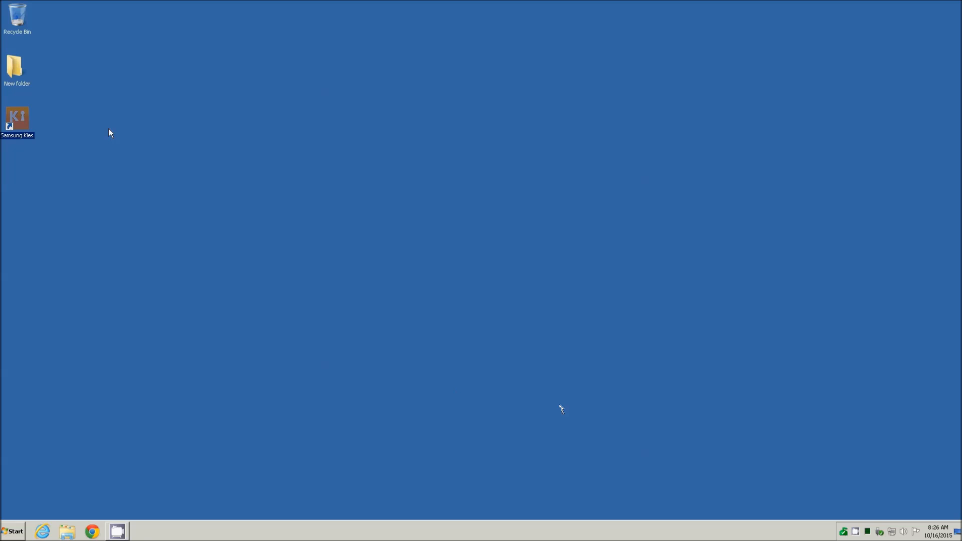
- Launch Samsung Kies from the desktop so the connected GT-I9105P phone is listed
double_click(17, 118)
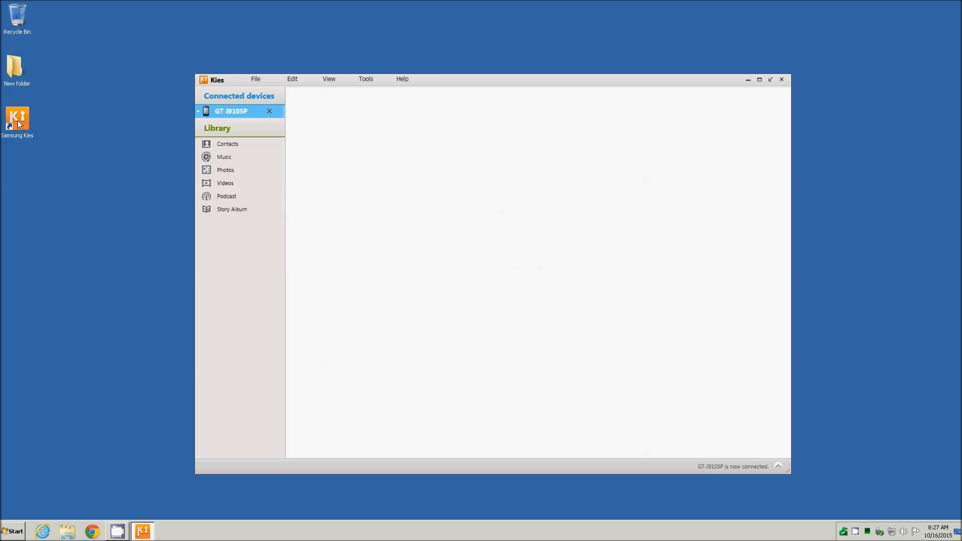
- Show the Back up/Restore options for the connected GT-I9105P phone
left_click(231, 111)
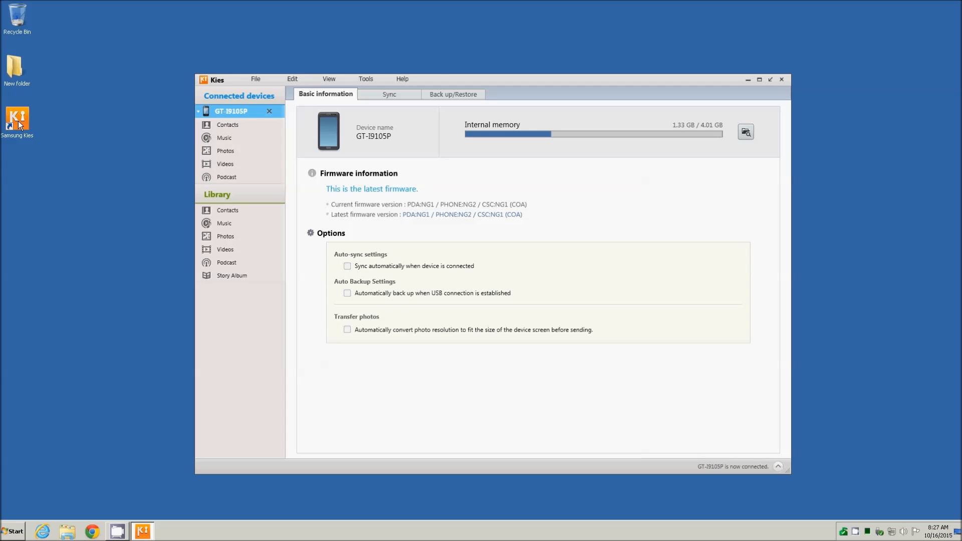
left_click(453, 94)
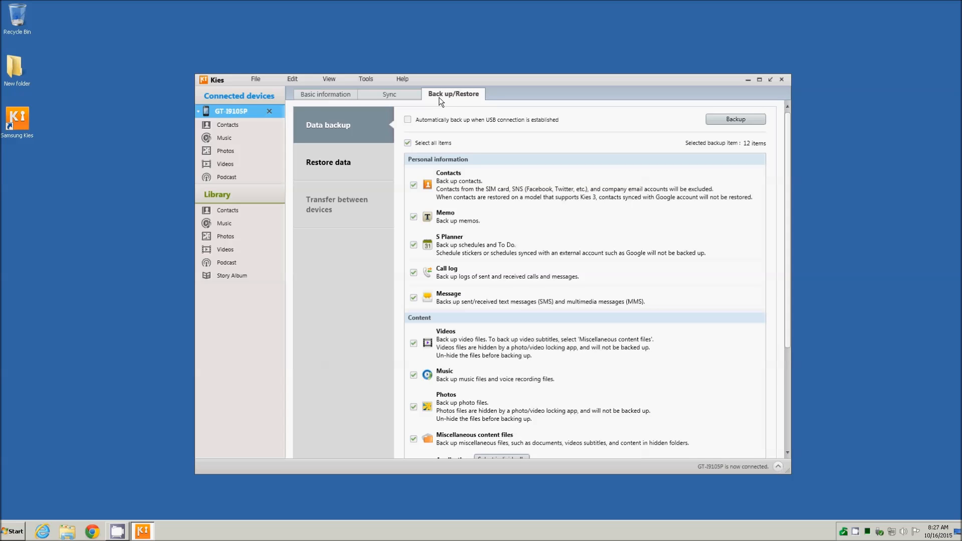
mouse_move(739, 348)
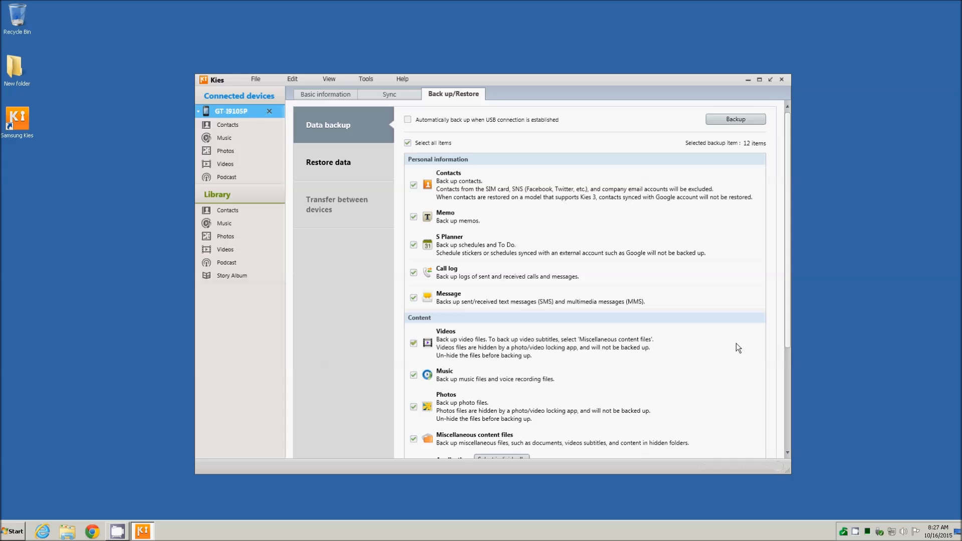
scroll("down", 3)
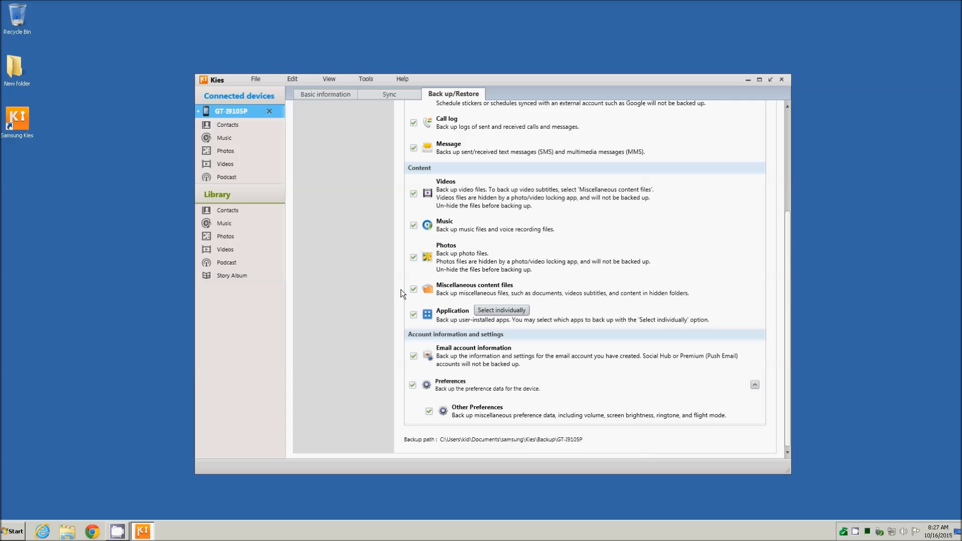
- Select apps individually, untick one item to leave 11 selected, and start the backup
left_click(501, 310)
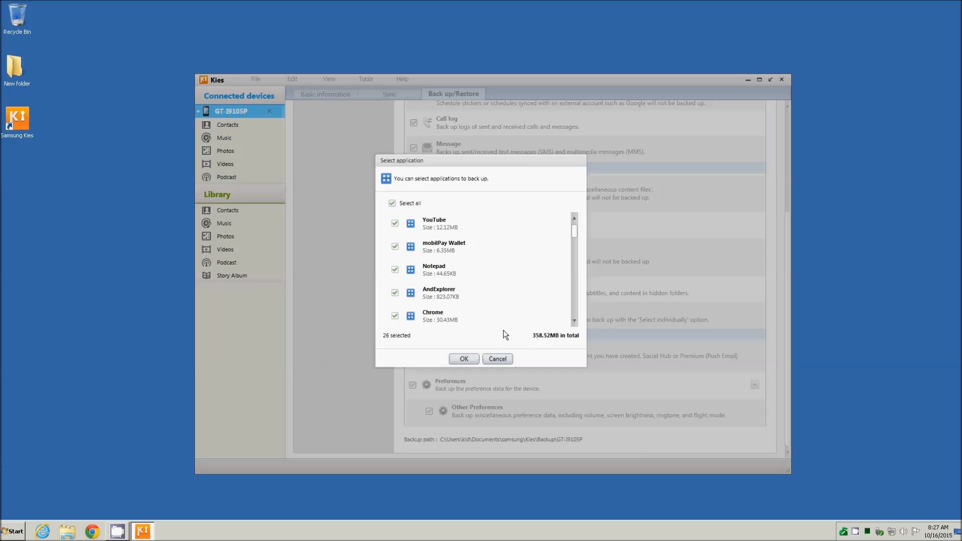
left_click(463, 358)
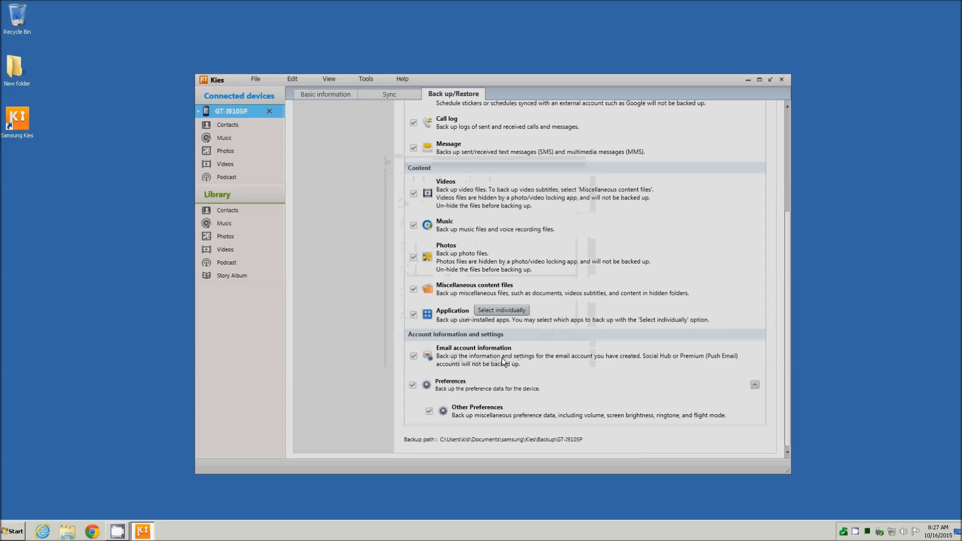
left_click(414, 315)
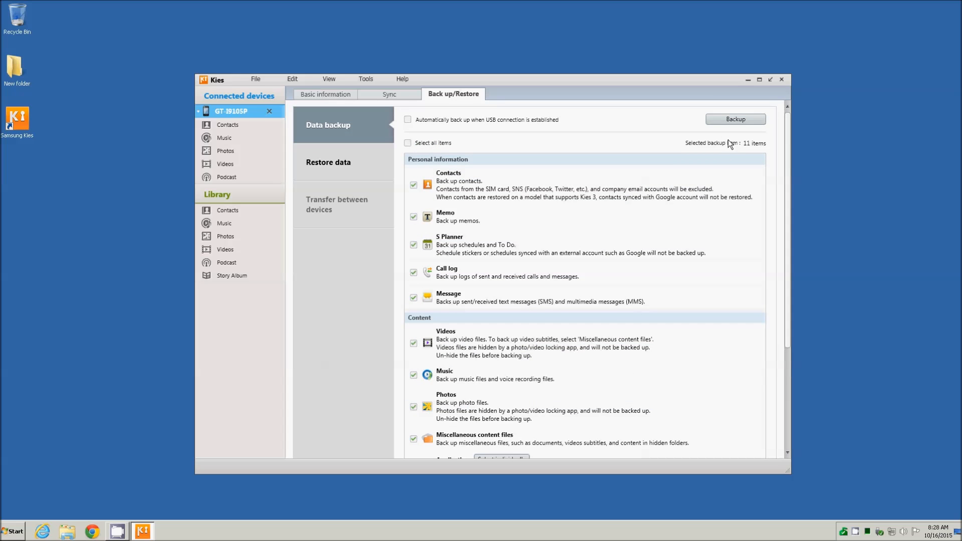
left_click(734, 120)
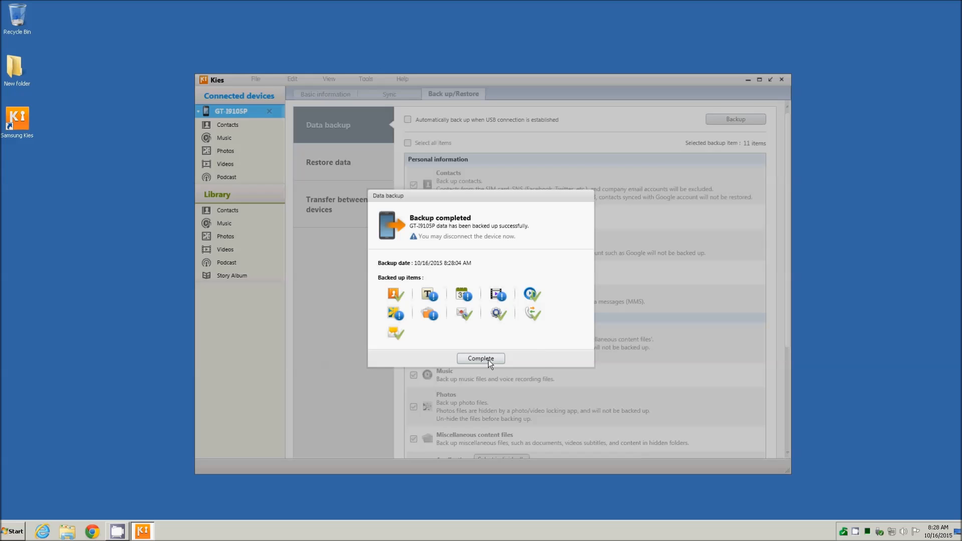
- Dismiss the backup-completed notice, leaving 11 items selected on the backup page
left_click(481, 359)
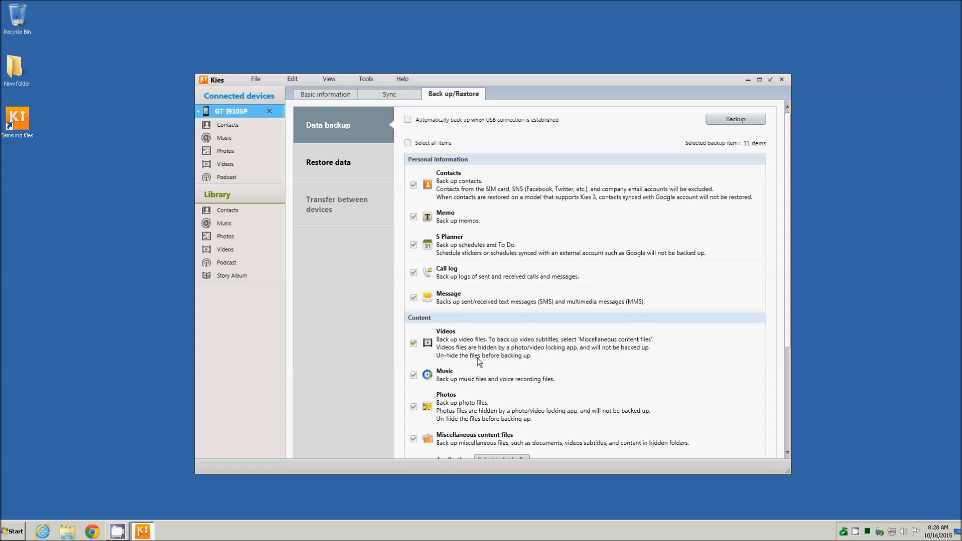
- List the phone's 33 contacts, select them all, and start saving them to the PC
left_click(227, 124)
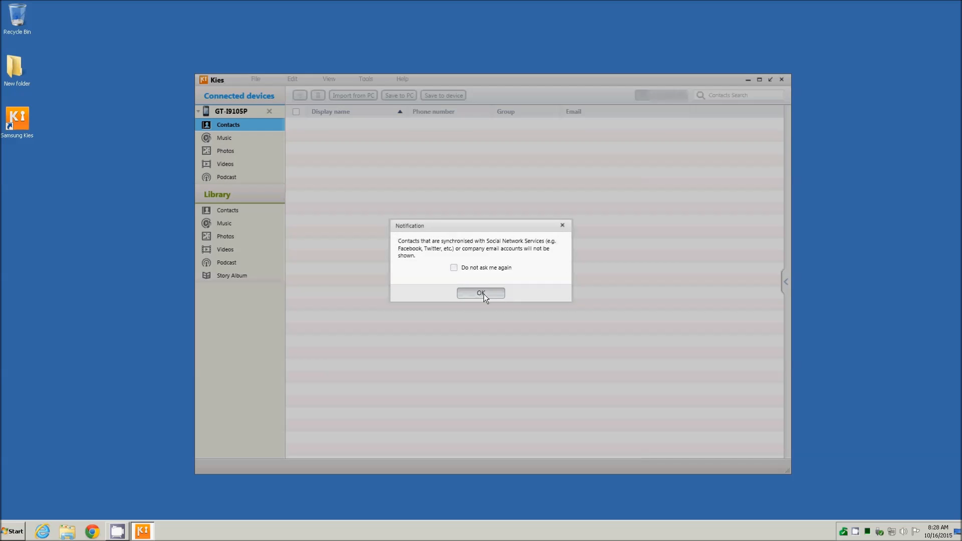
left_click(480, 294)
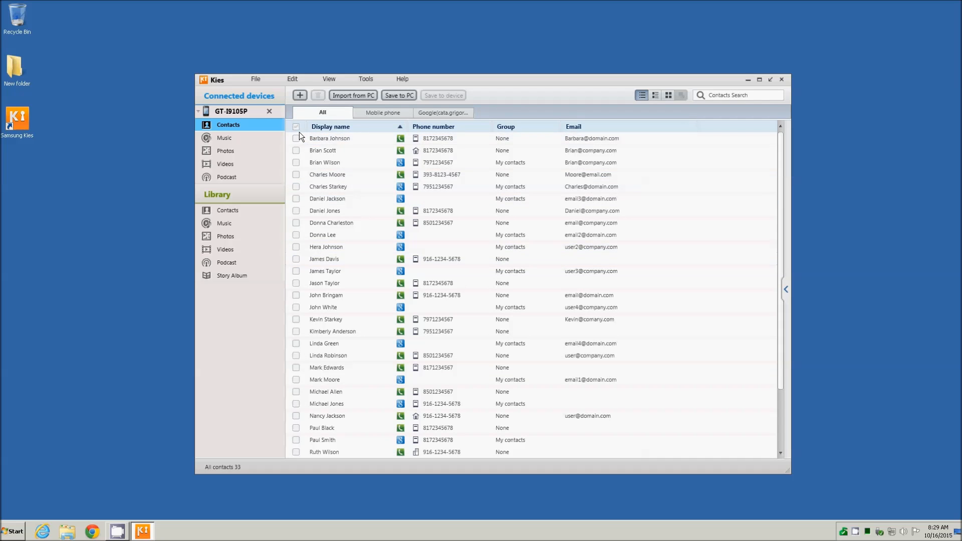
left_click(297, 126)
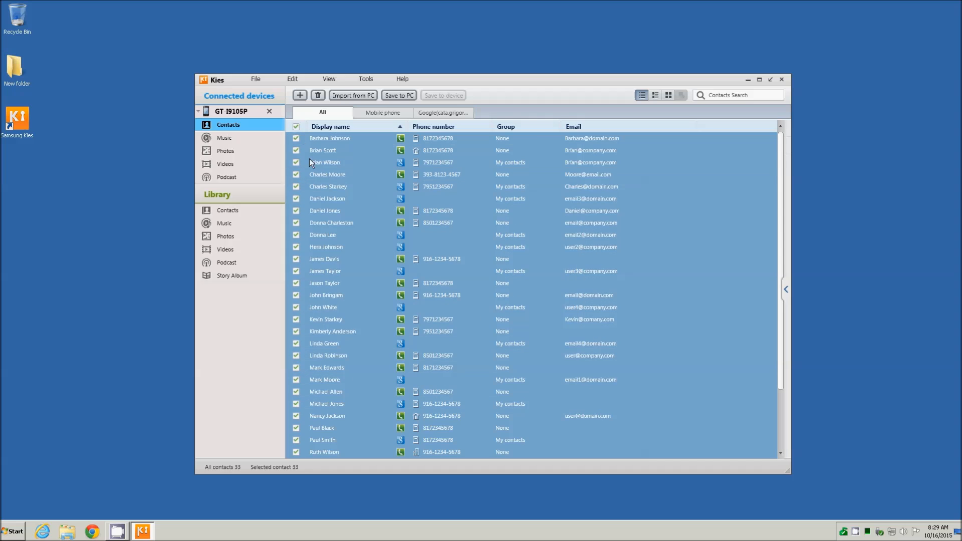
left_click(398, 95)
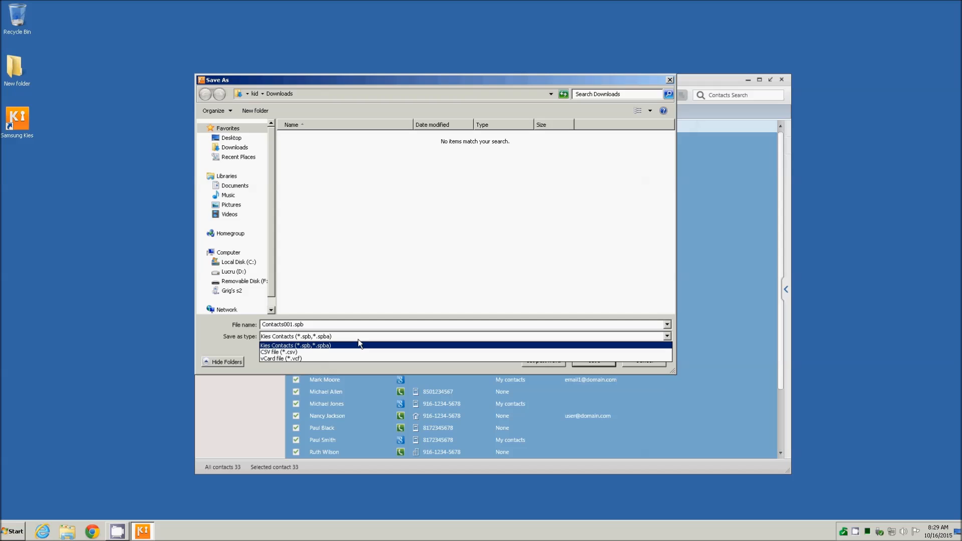
mouse_move(312, 351)
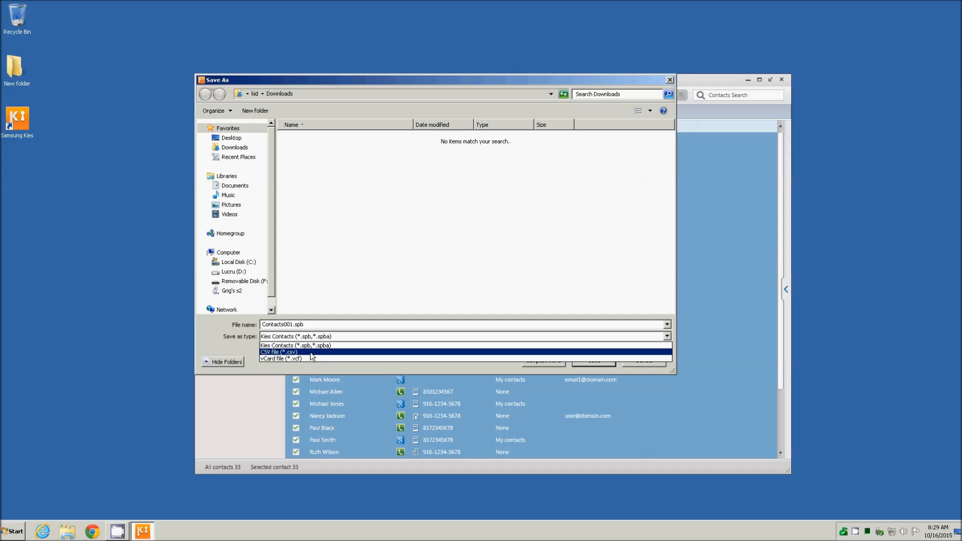
- Save the 33 contacts as CSV file Contacts001.csv in the Downloads folder
left_click(591, 361)
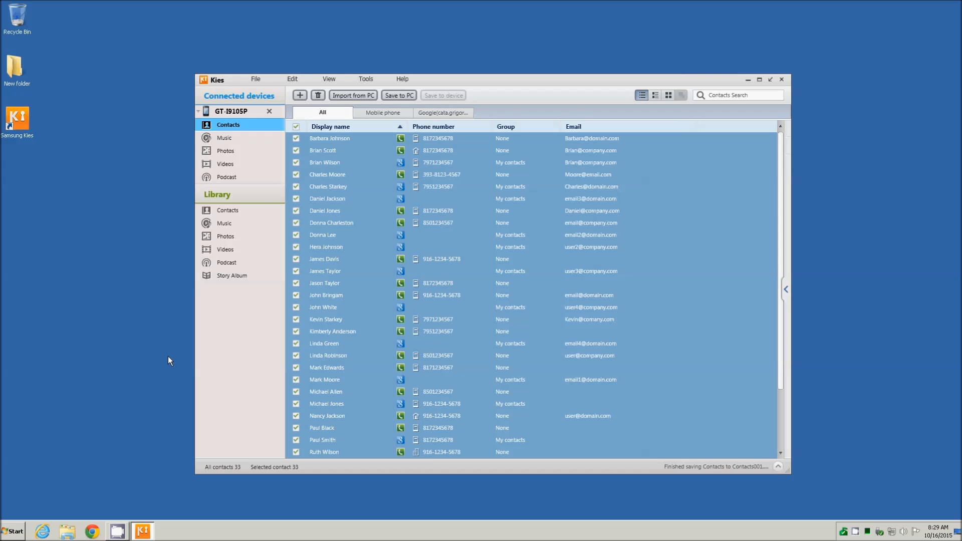
mouse_move(165, 357)
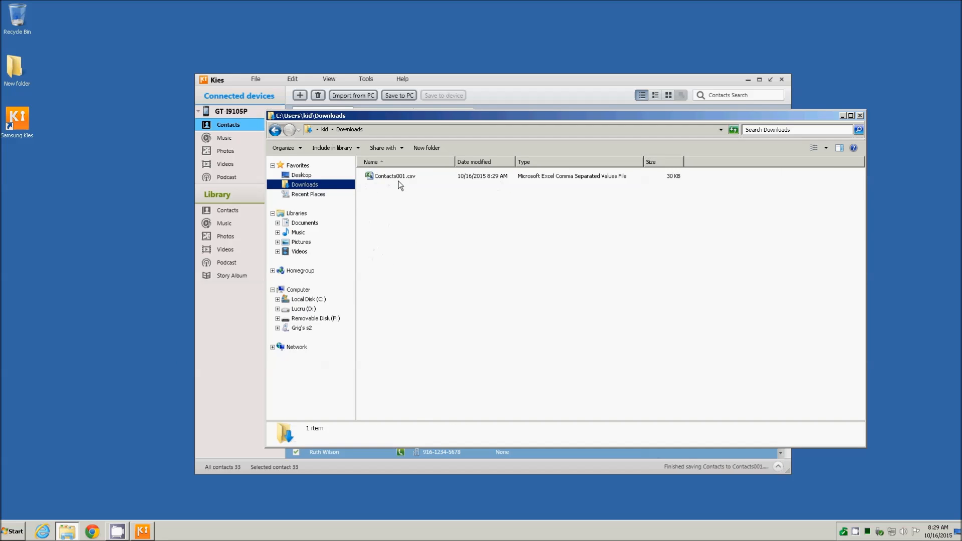
- Check Contacts001.csv in Downloads, then open the phone's internal storage folders
double_click(393, 177)
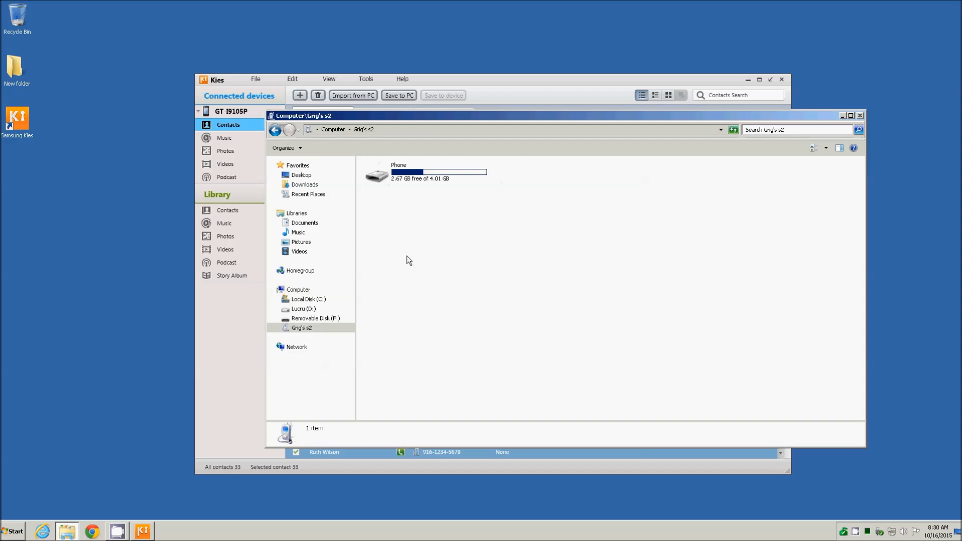
double_click(378, 171)
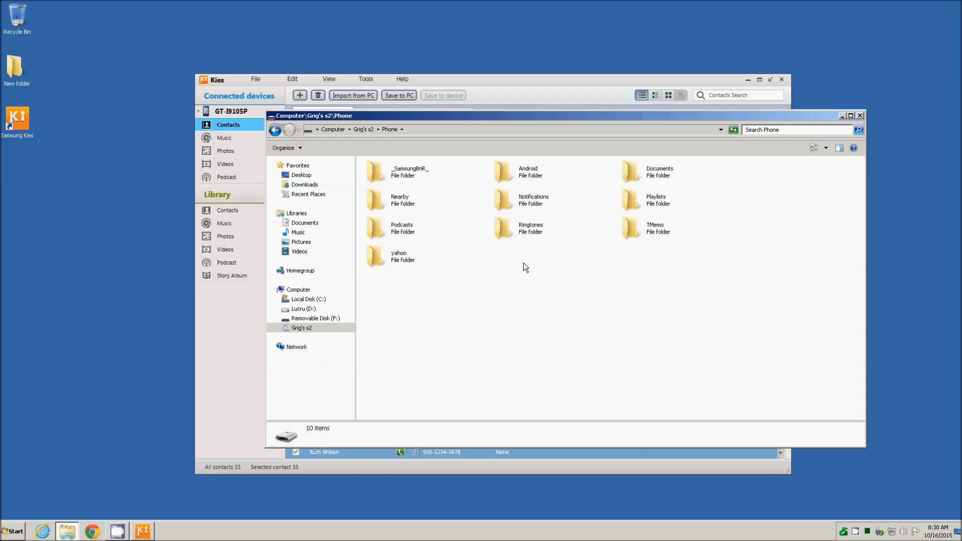
mouse_move(515, 277)
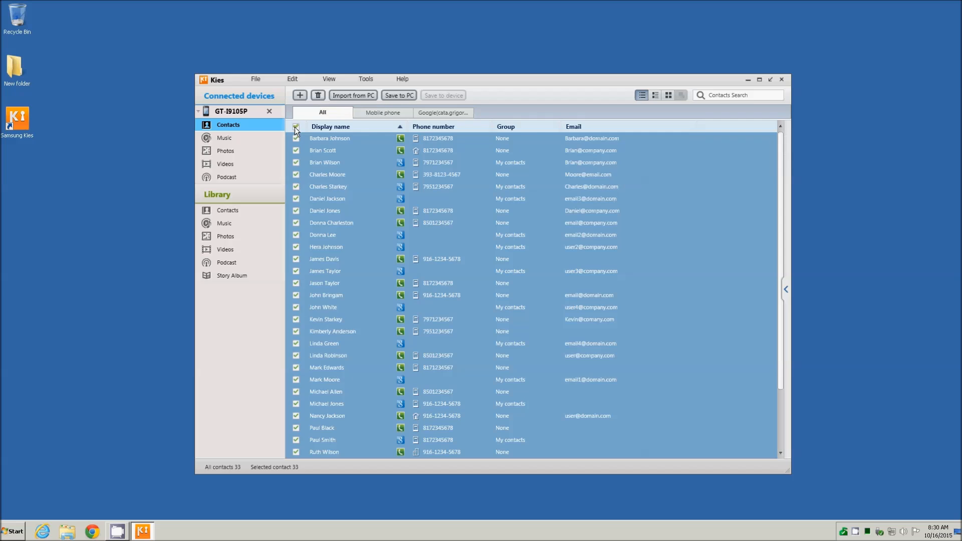
mouse_move(317, 95)
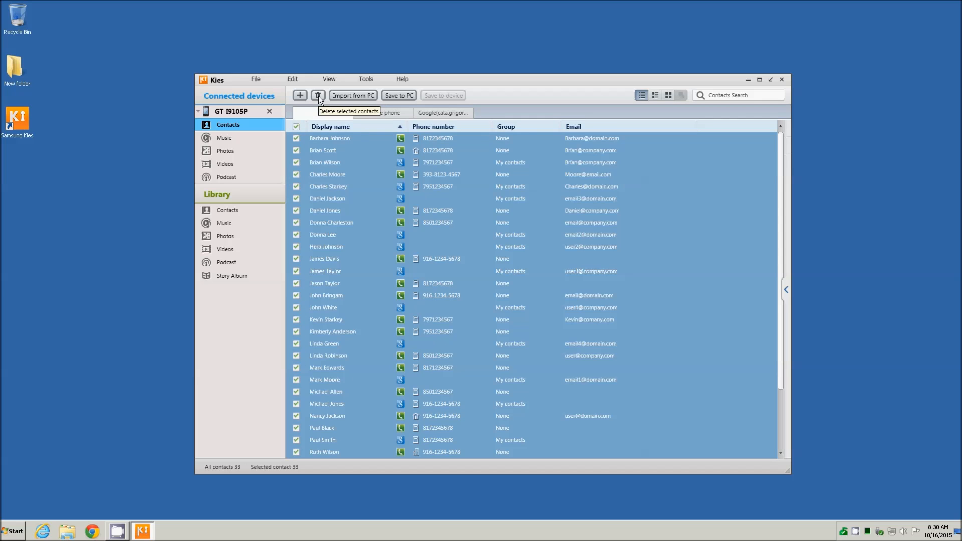
- Delete all 33 contacts, save the empty list to the device, and return to the phone overview
left_click(318, 95)
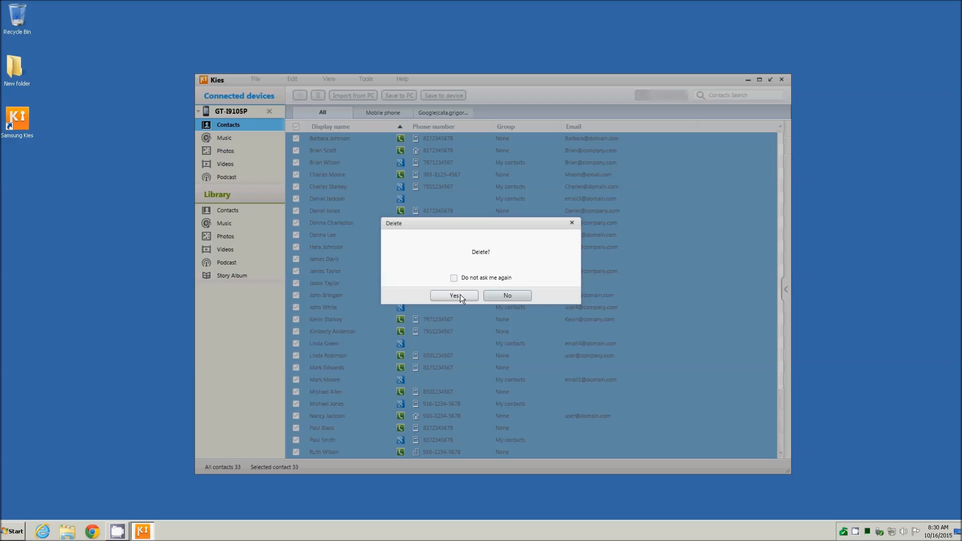
left_click(453, 294)
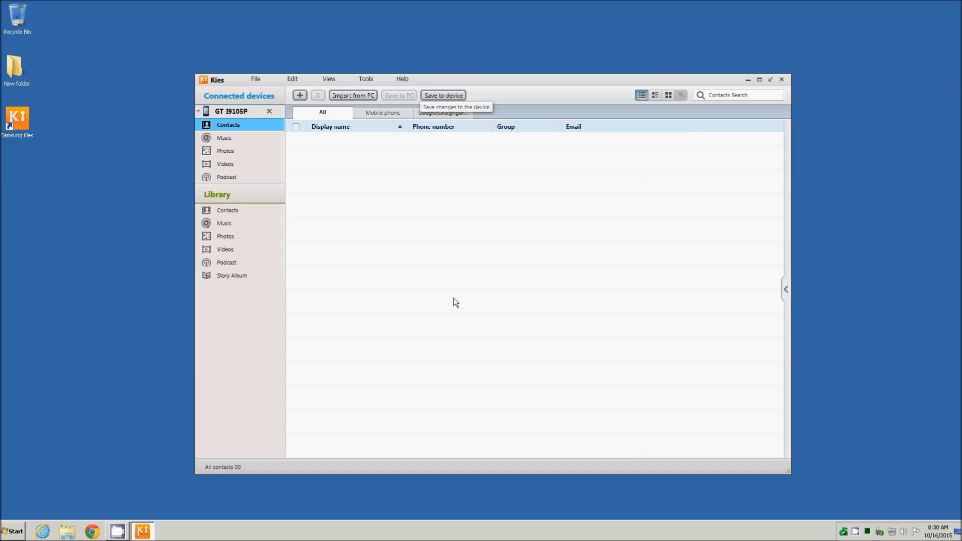
mouse_move(485, 206)
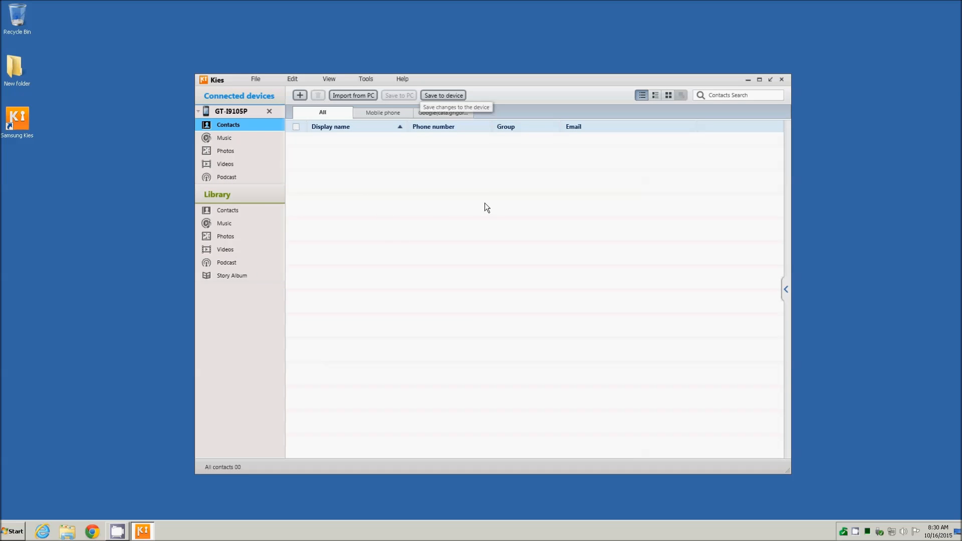
mouse_move(422, 233)
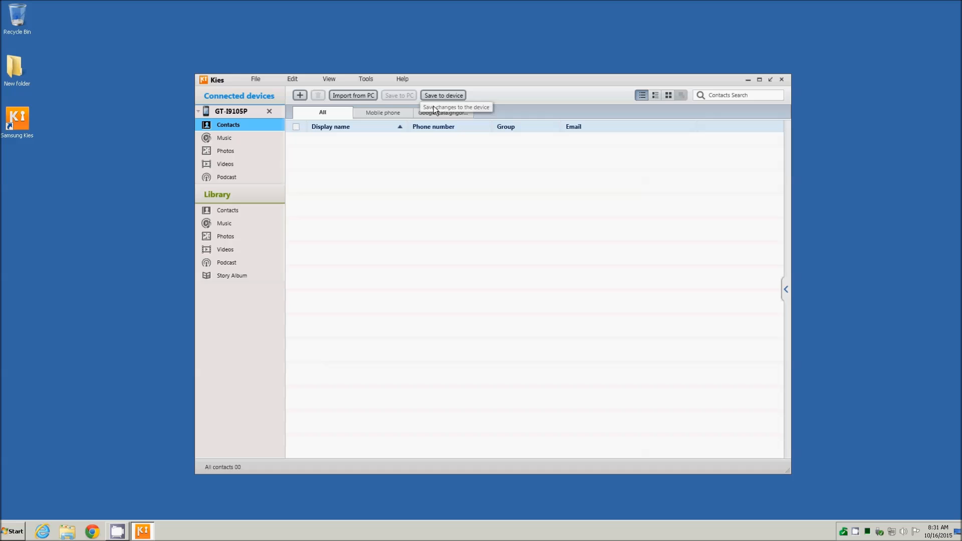
left_click(442, 95)
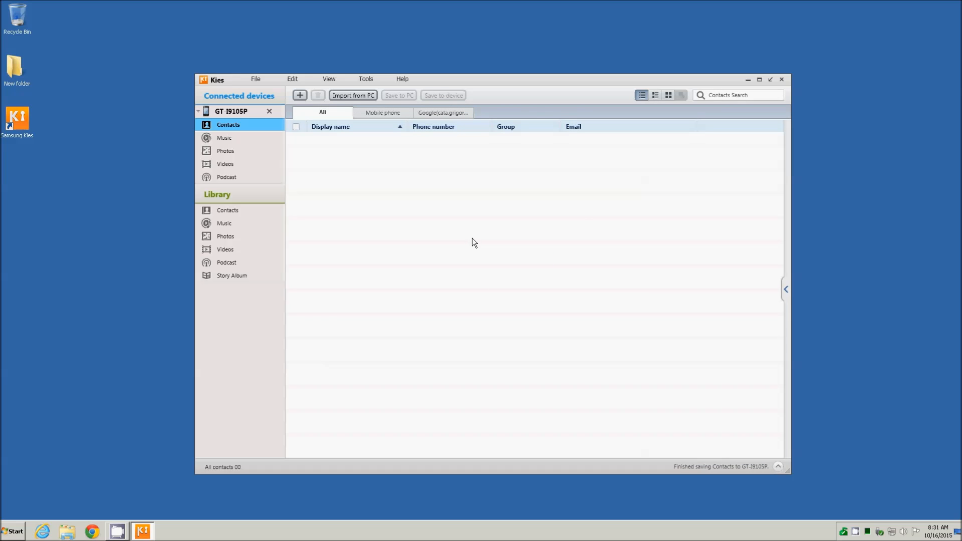
left_click(231, 111)
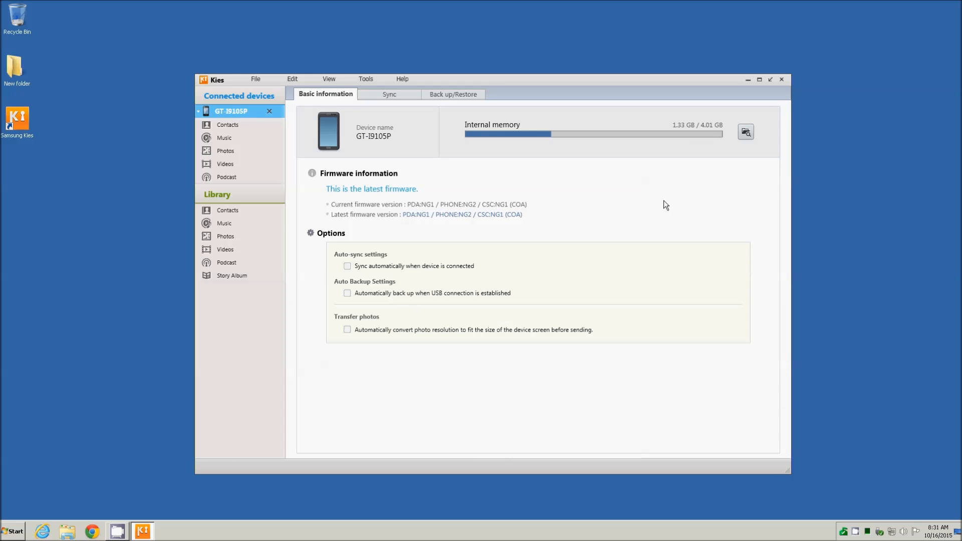